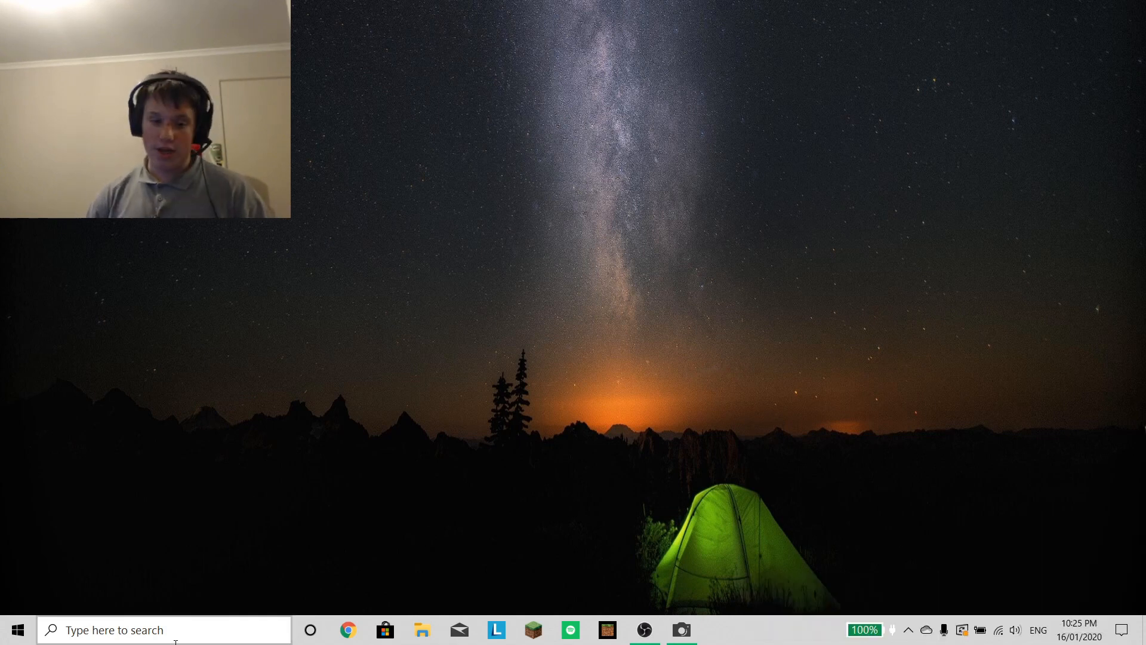
Step: Search 'sound' from Start and briefly view the speakers' properties
type("souhd")
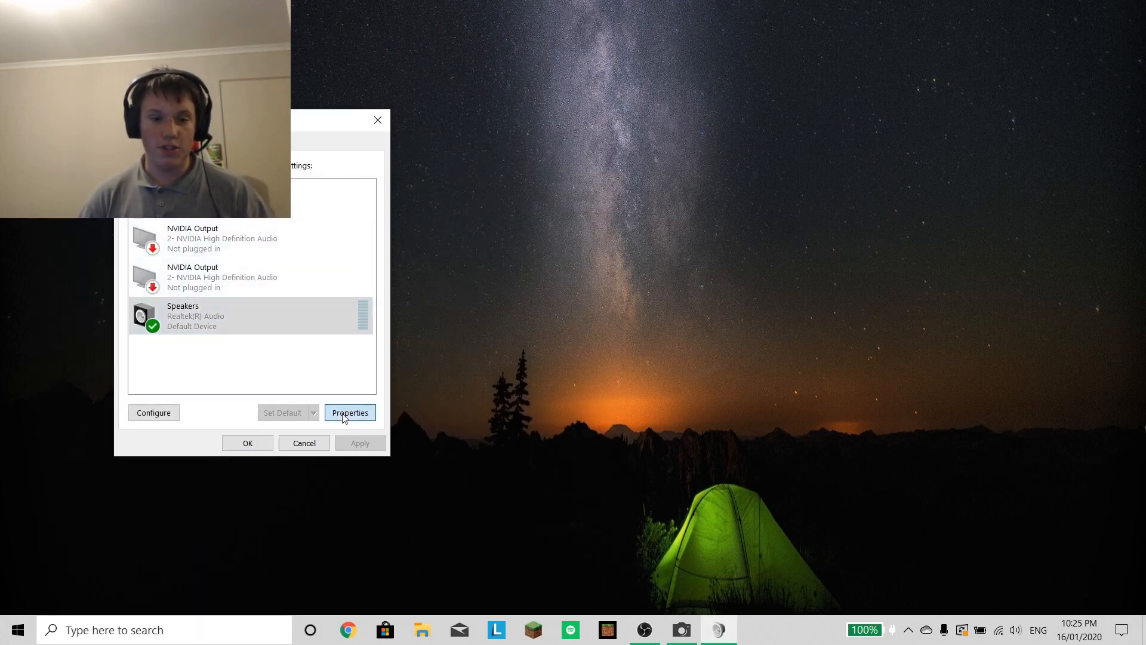
left_click(350, 412)
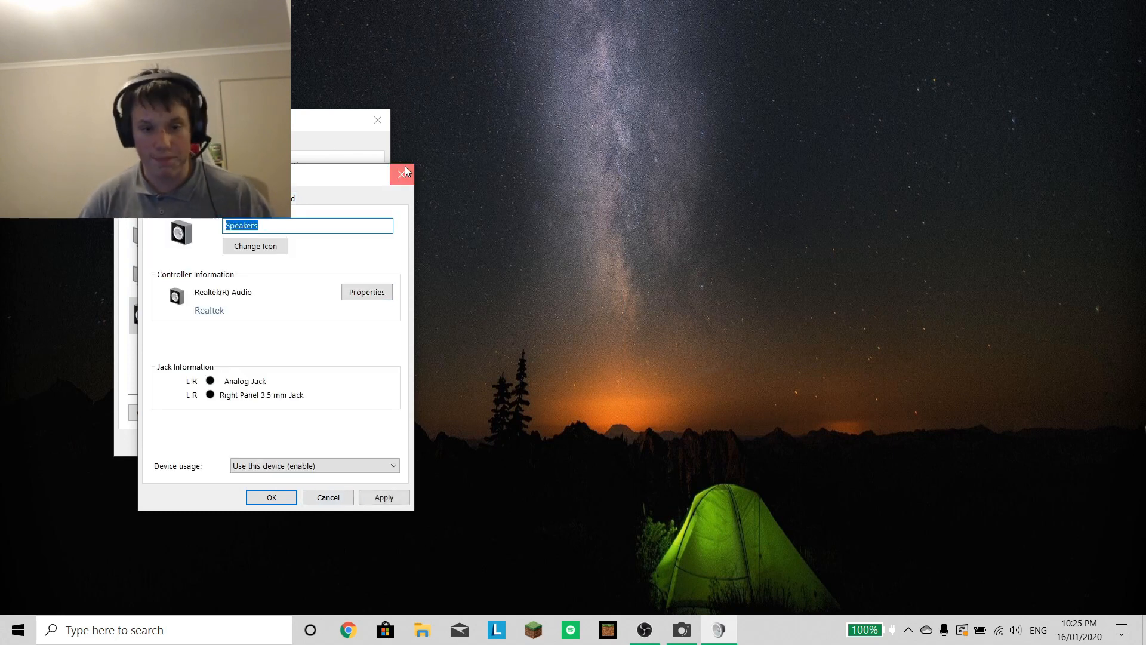
left_click(401, 172)
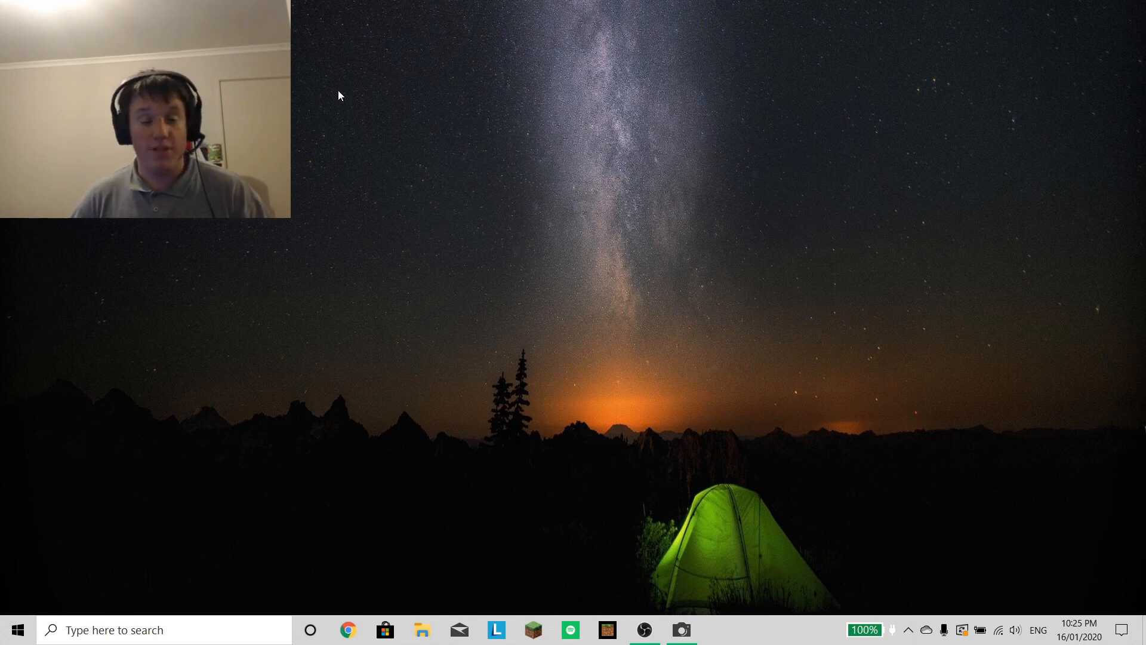
mouse_move(384, 168)
type("ease of ac")
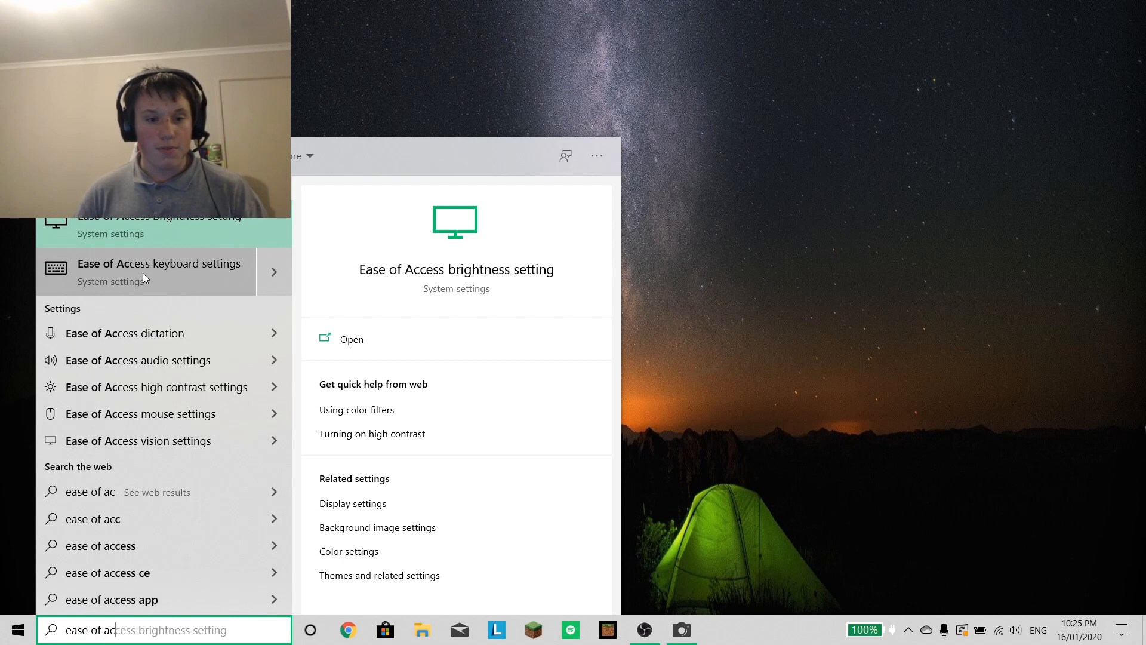
mouse_move(113, 359)
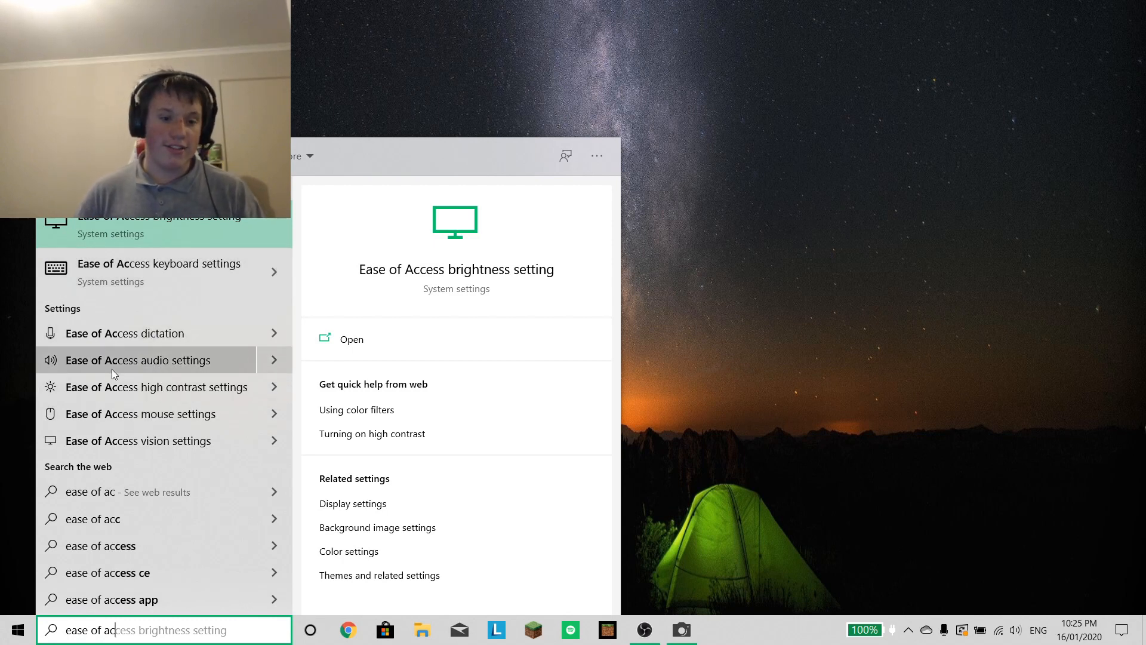
Step: Open and close Ease of Access audio settings, then search for 'settings'
left_click(136, 359)
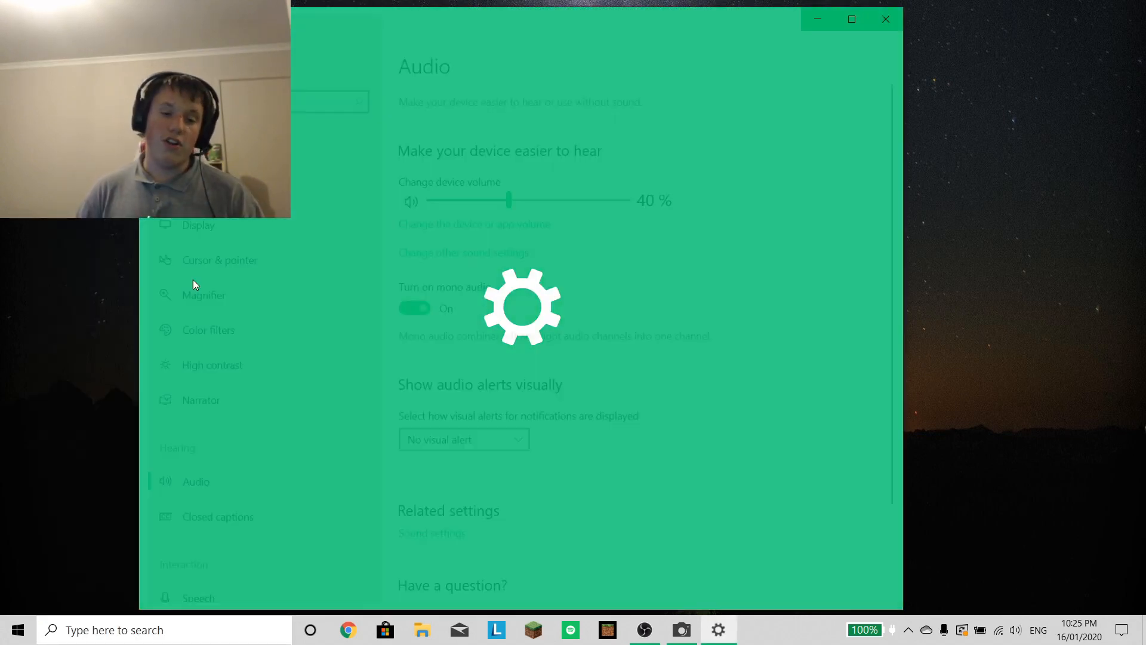
left_click(885, 18)
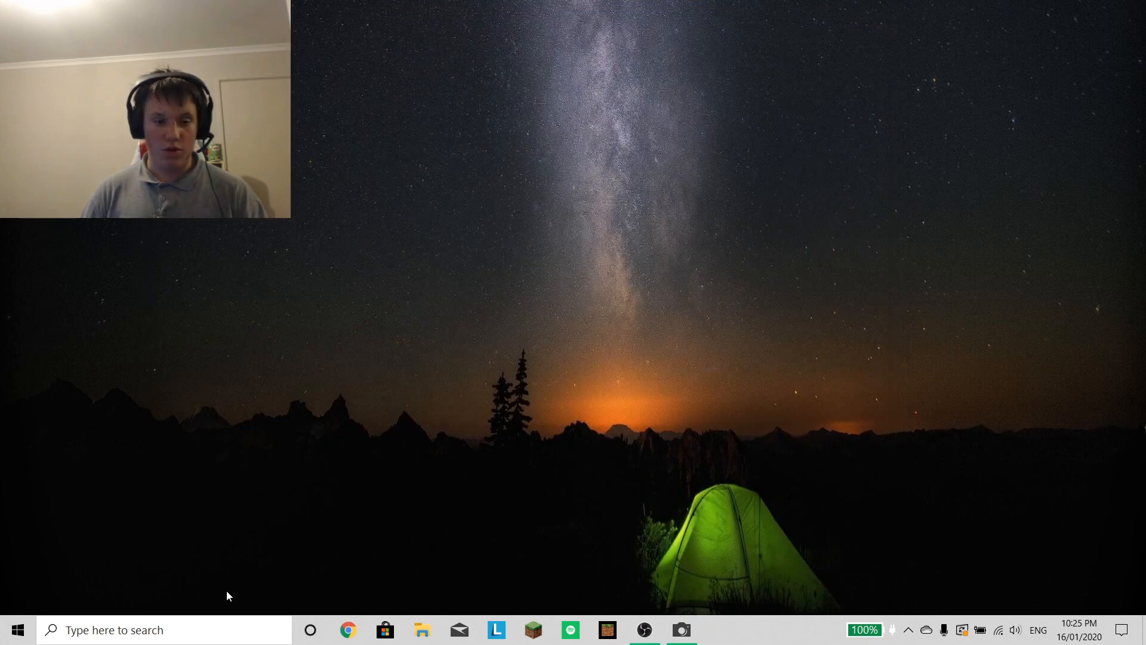
type("settings")
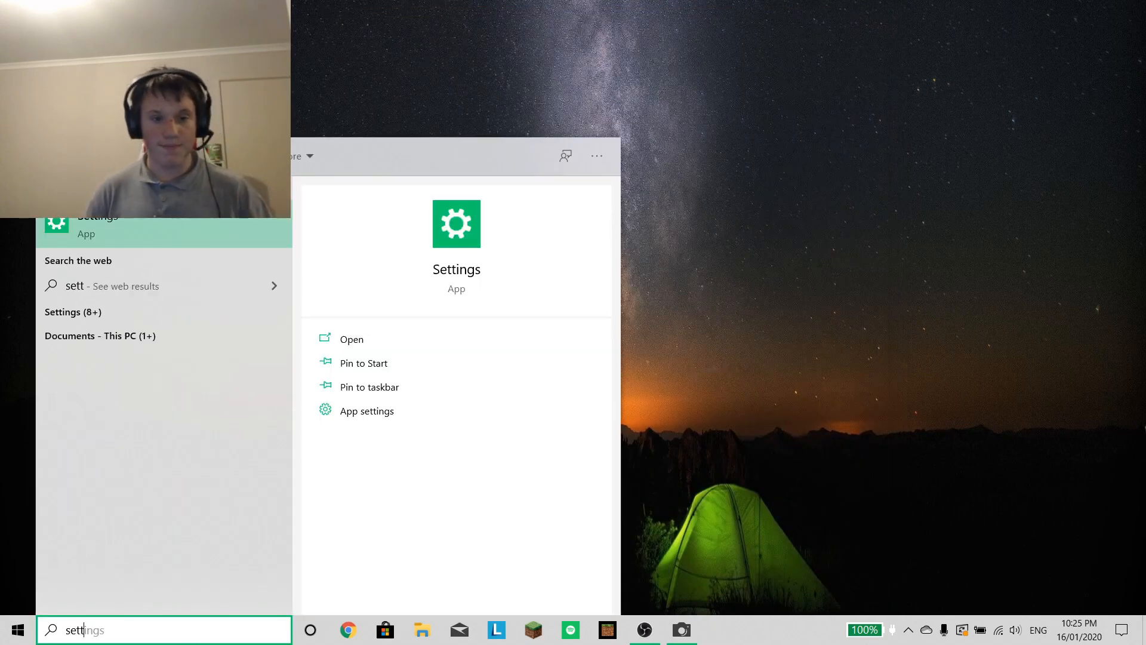
Step: Launch the Settings app (reopening it once) and go to Ease of Access
left_click(351, 338)
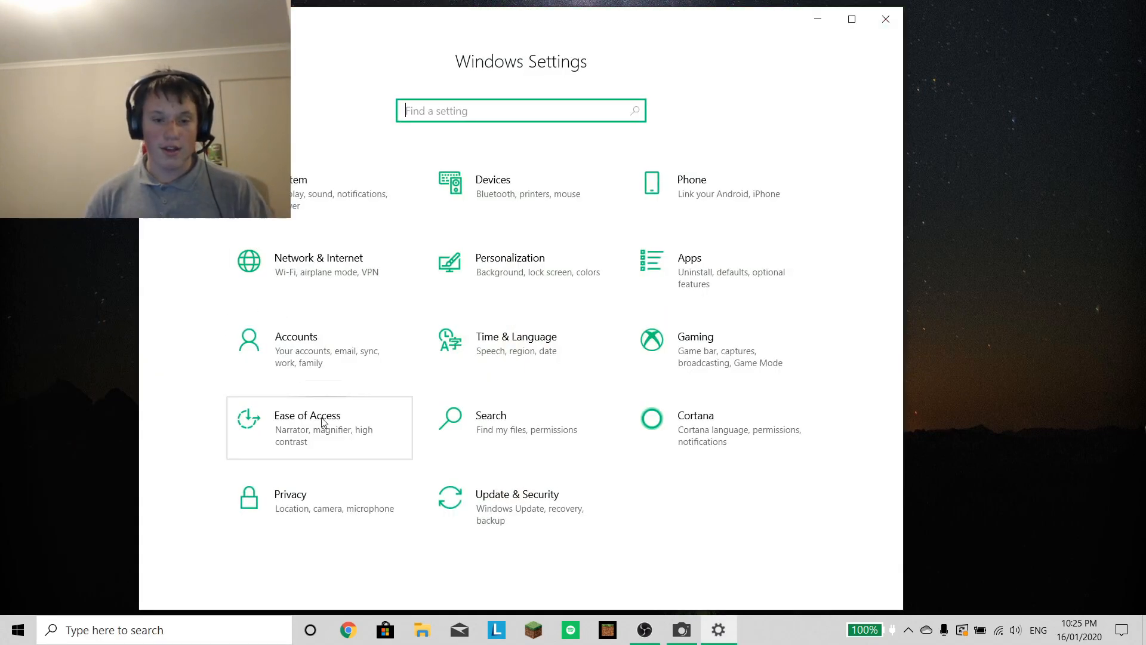
left_click(885, 18)
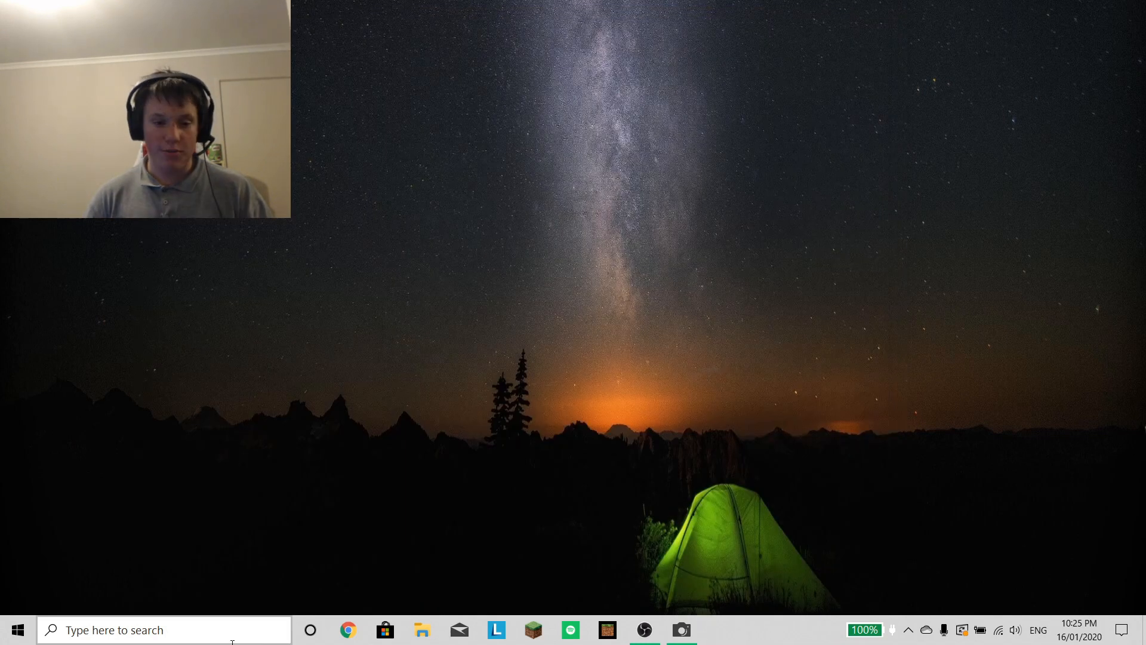
type("settings")
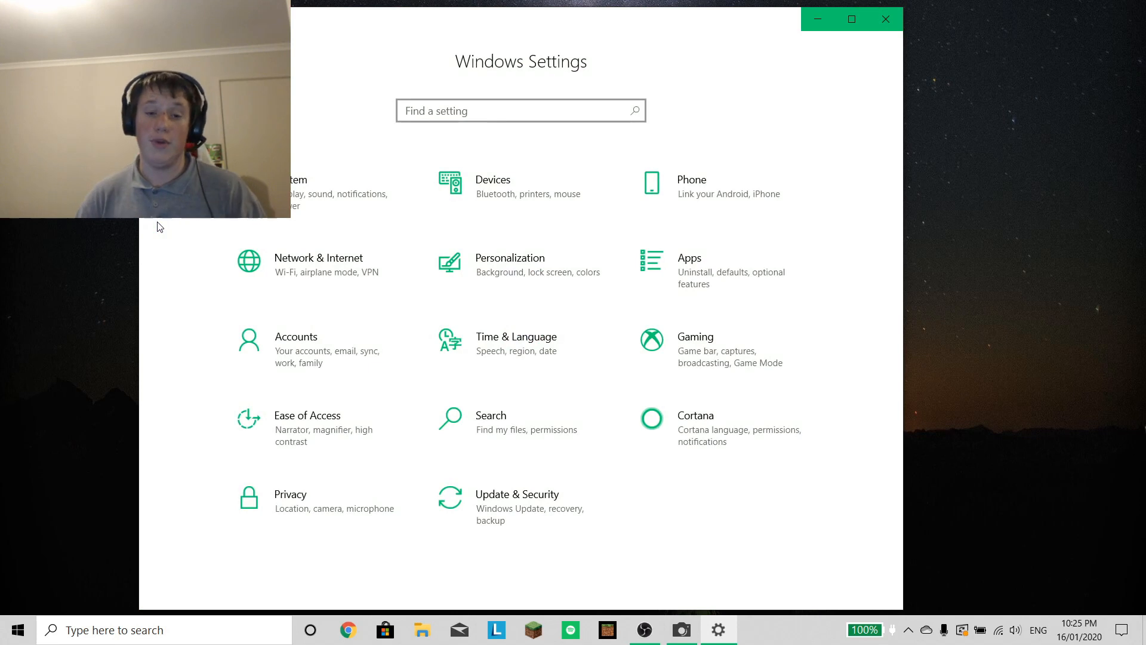
left_click(519, 110)
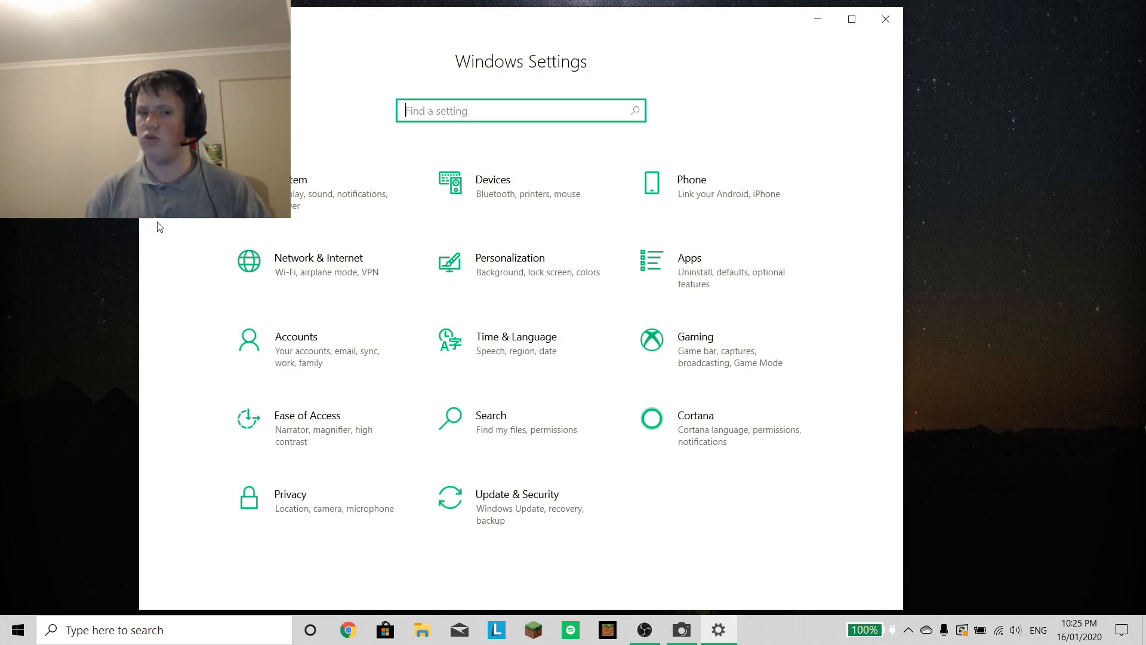
mouse_move(347, 314)
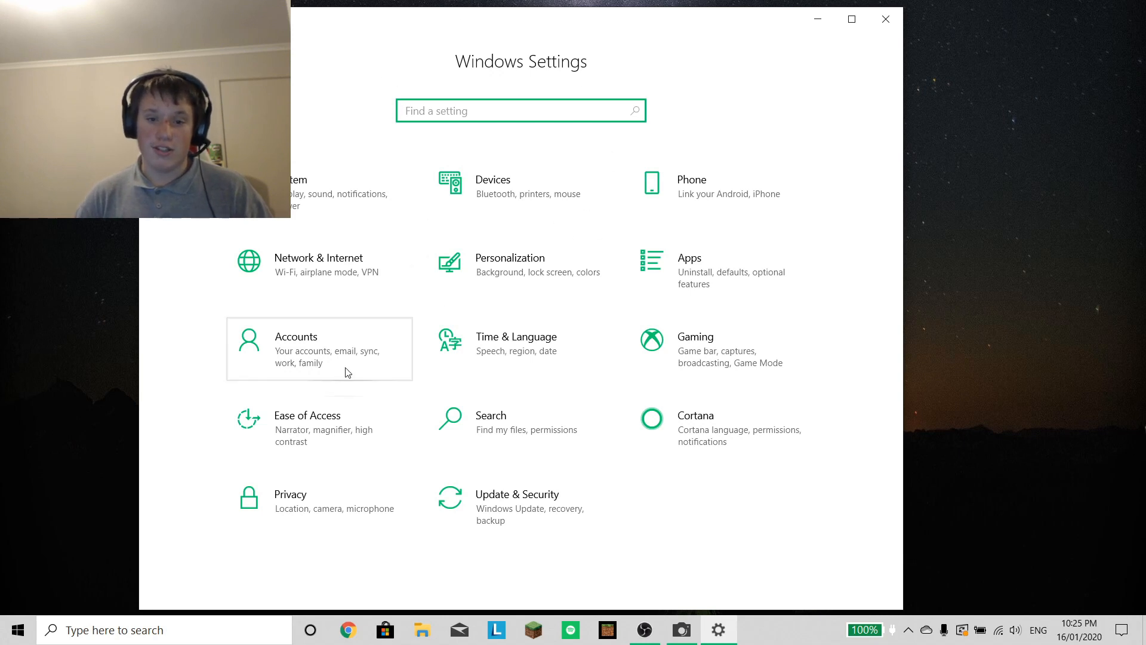
left_click(307, 428)
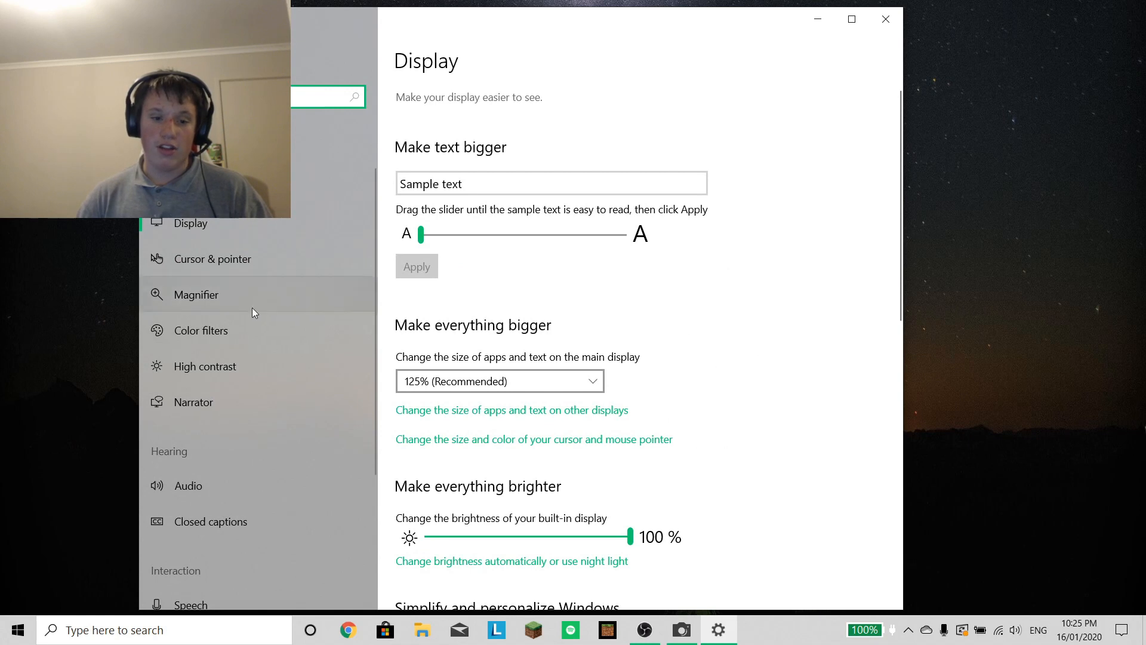
Step: Turn mono audio off on the Audio accessibility page and close Settings
left_click(187, 486)
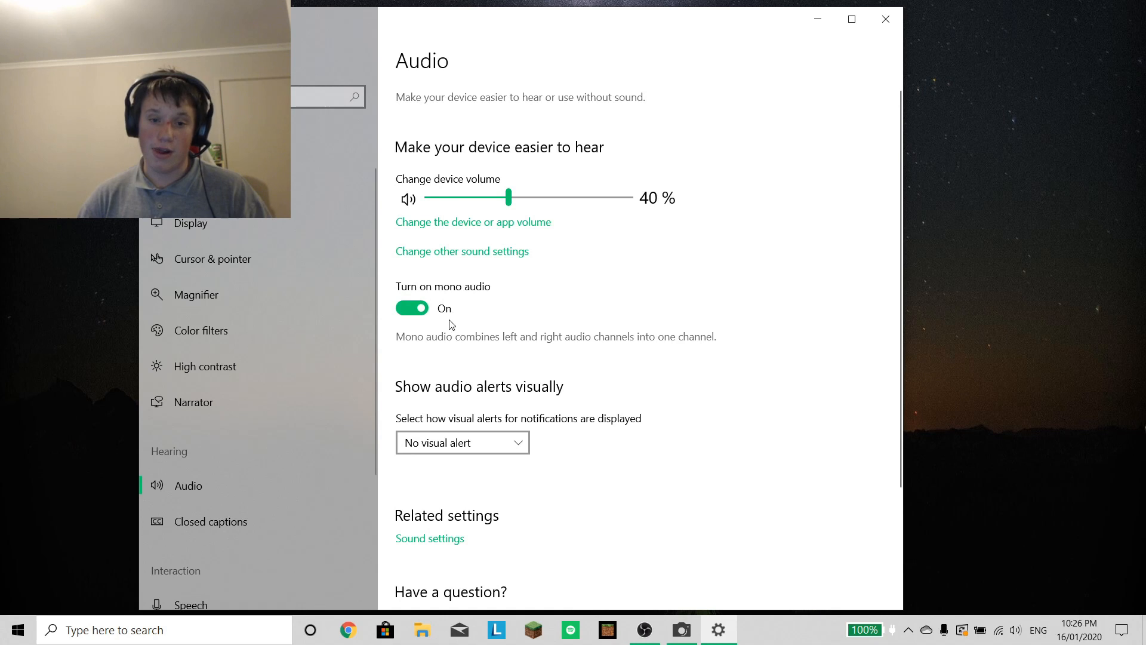
mouse_move(474, 258)
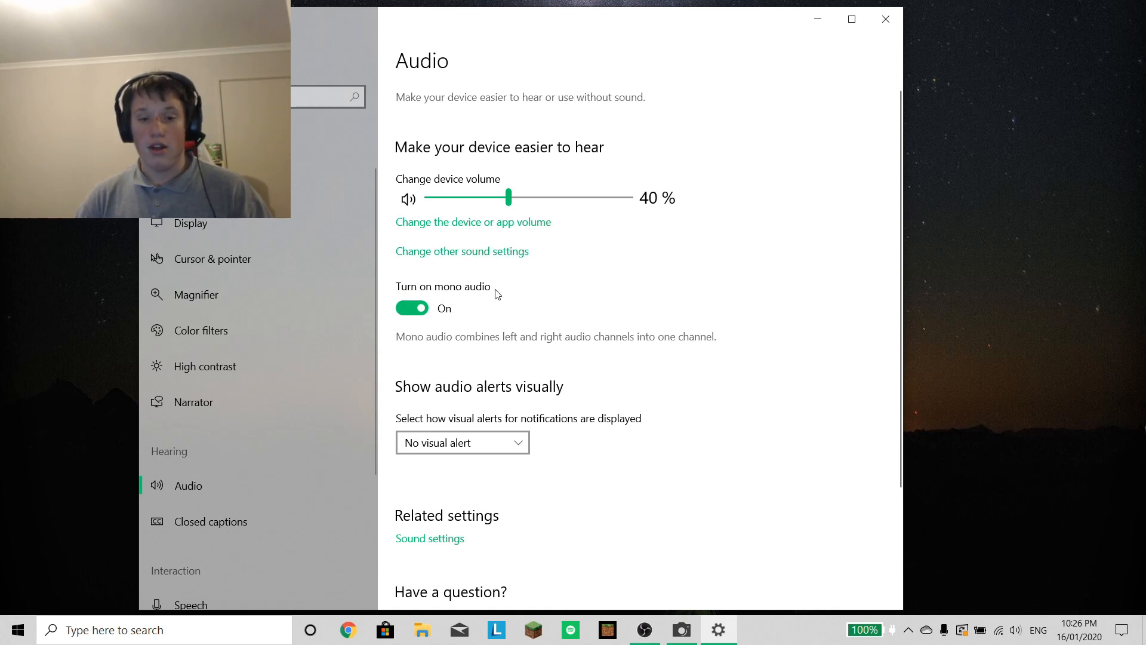
left_click(412, 308)
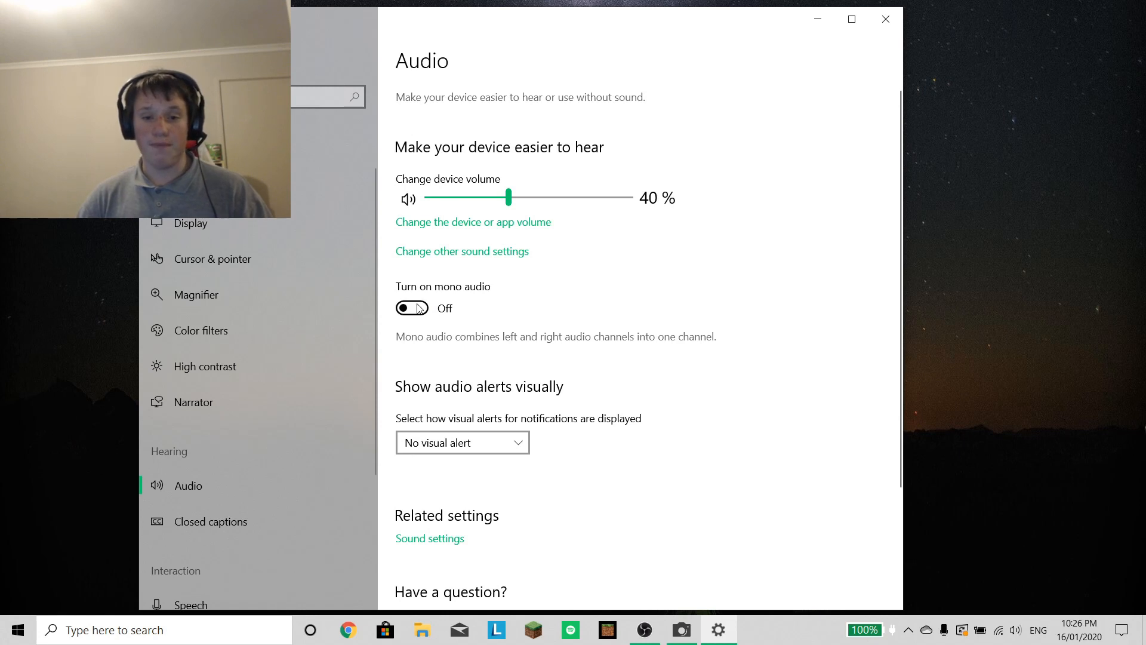
left_click(884, 19)
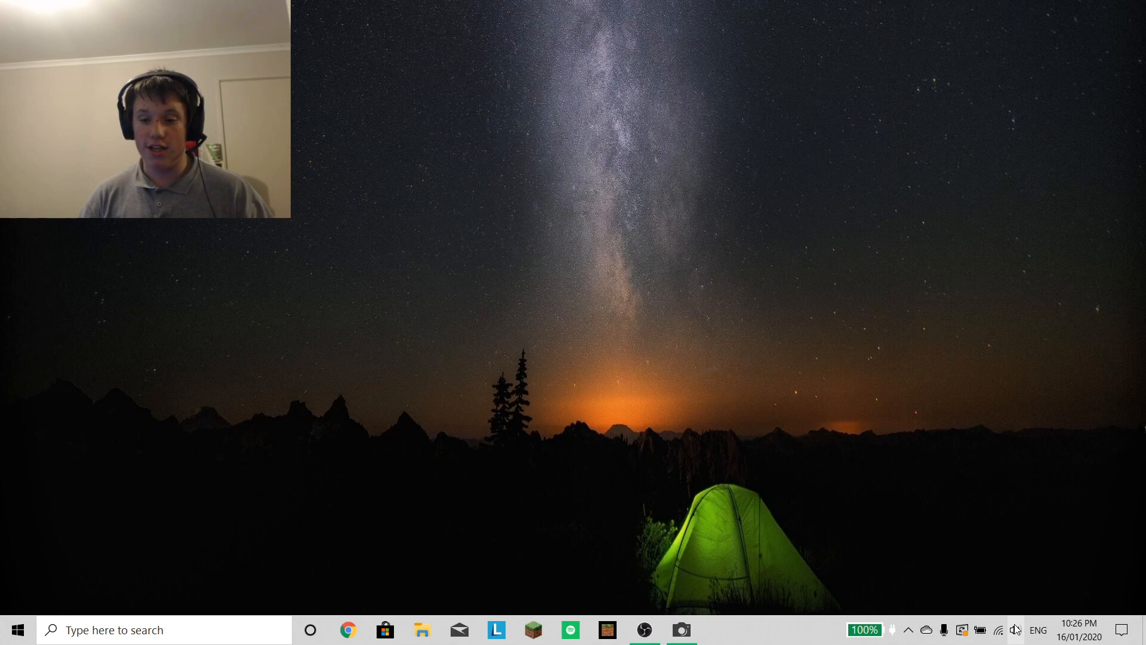
Step: Bring up the spatial sound choices from the volume tray icon's menu
right_click(1015, 630)
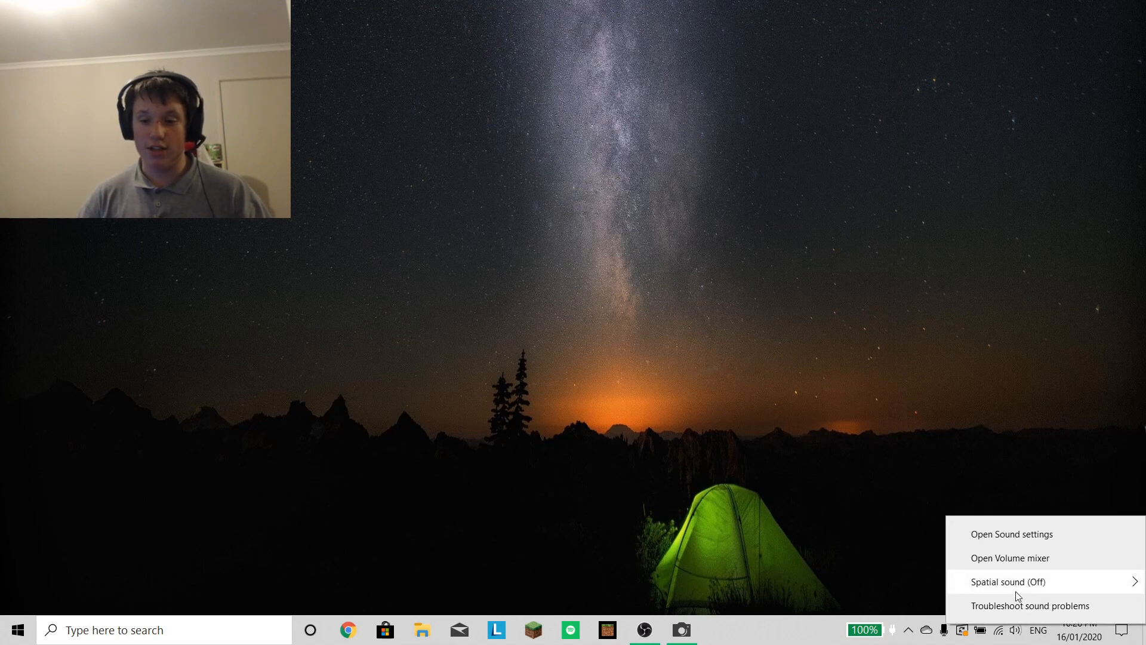
left_click(848, 505)
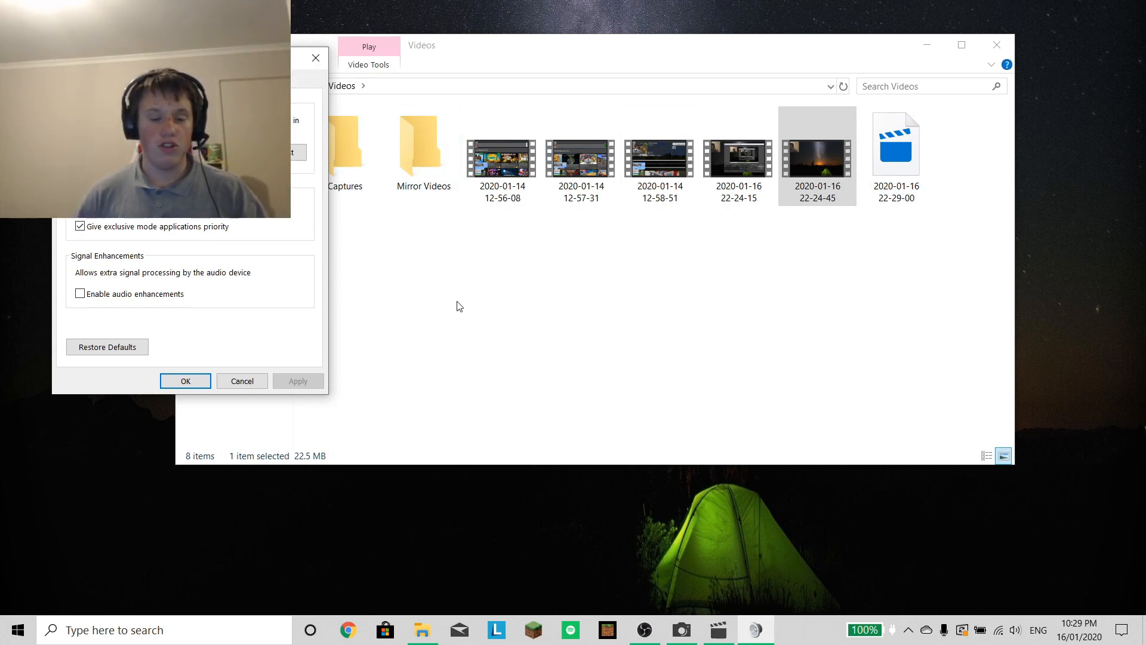
Step: Close the Speakers Properties dialog, leaving the Videos folder open
left_click(185, 381)
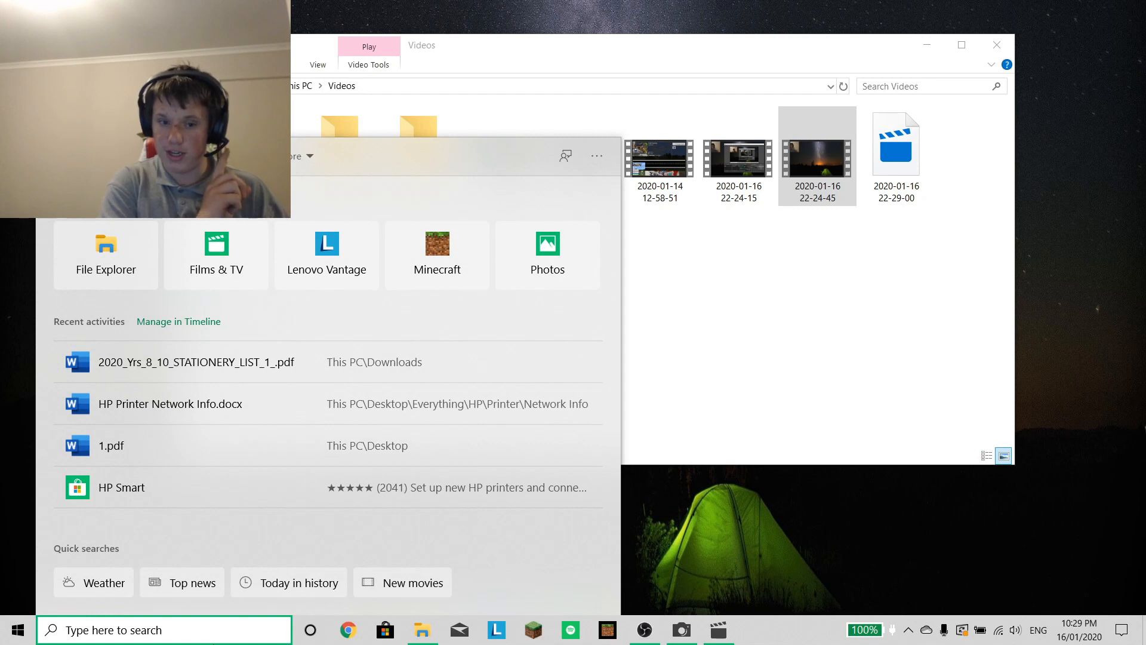
Step: Search 'sound', dismiss it, then search 'Control Panel' and launch it
type("sound")
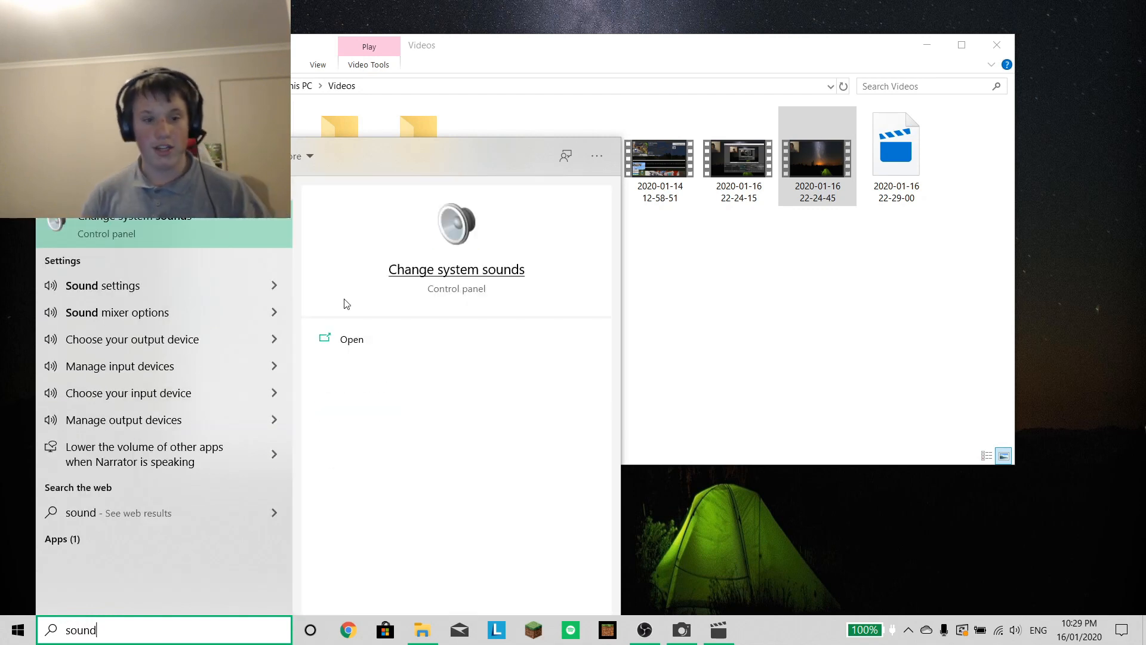
left_click(456, 269)
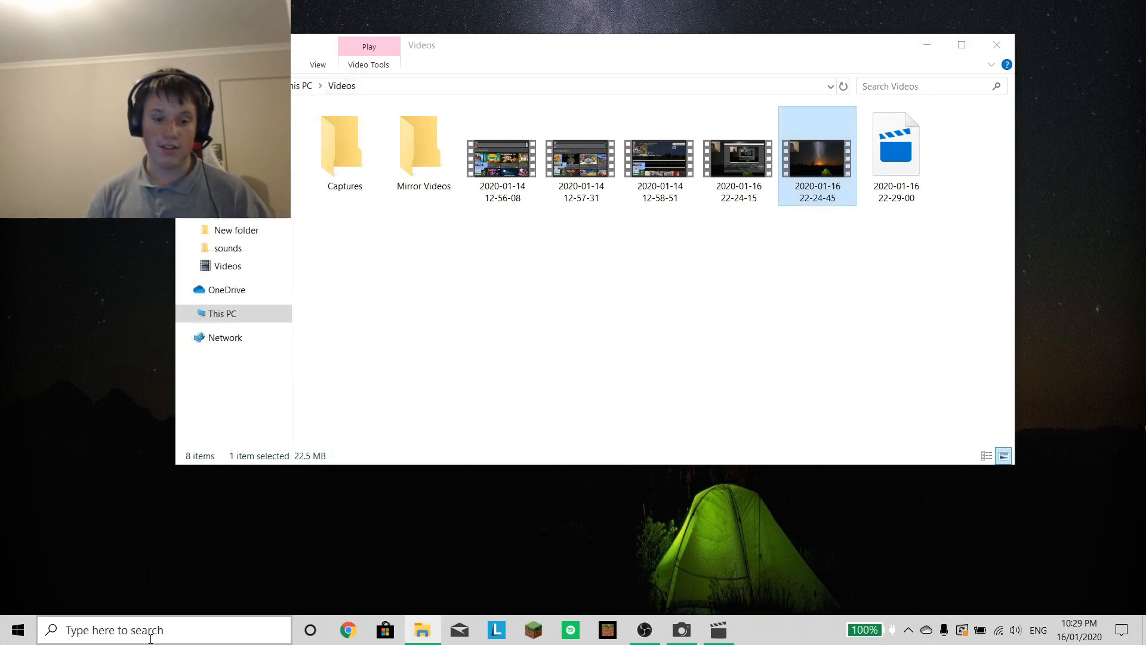
type("control Panel")
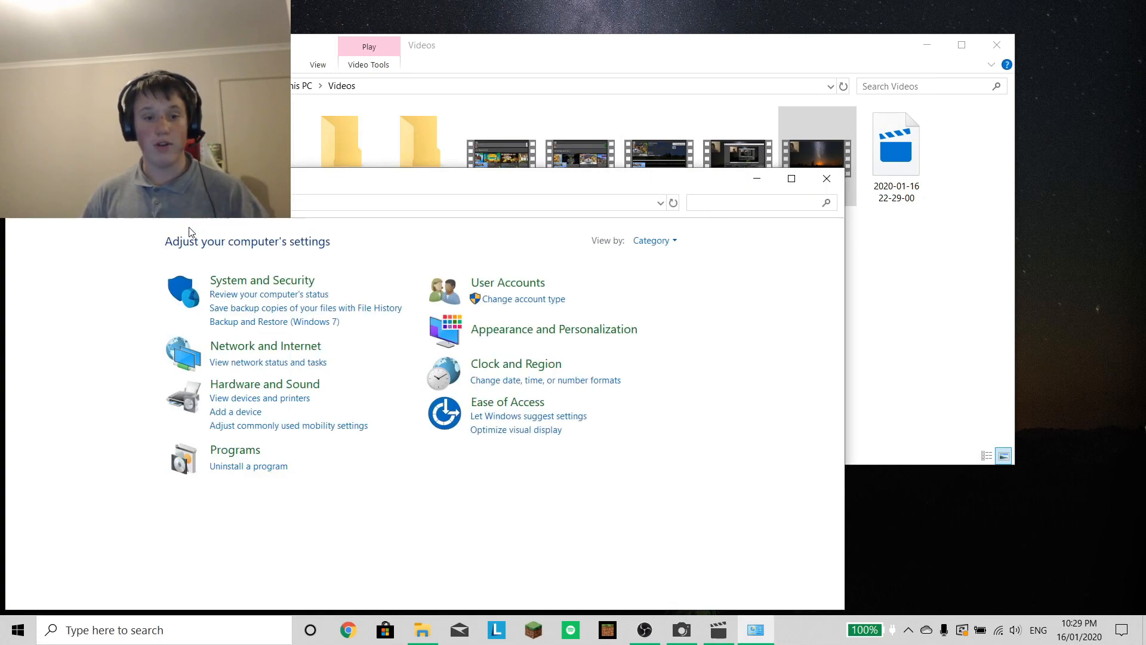
Step: Enable audio enhancements in the Speakers properties' Advanced settings via Hardware and Sound
left_click(264, 383)
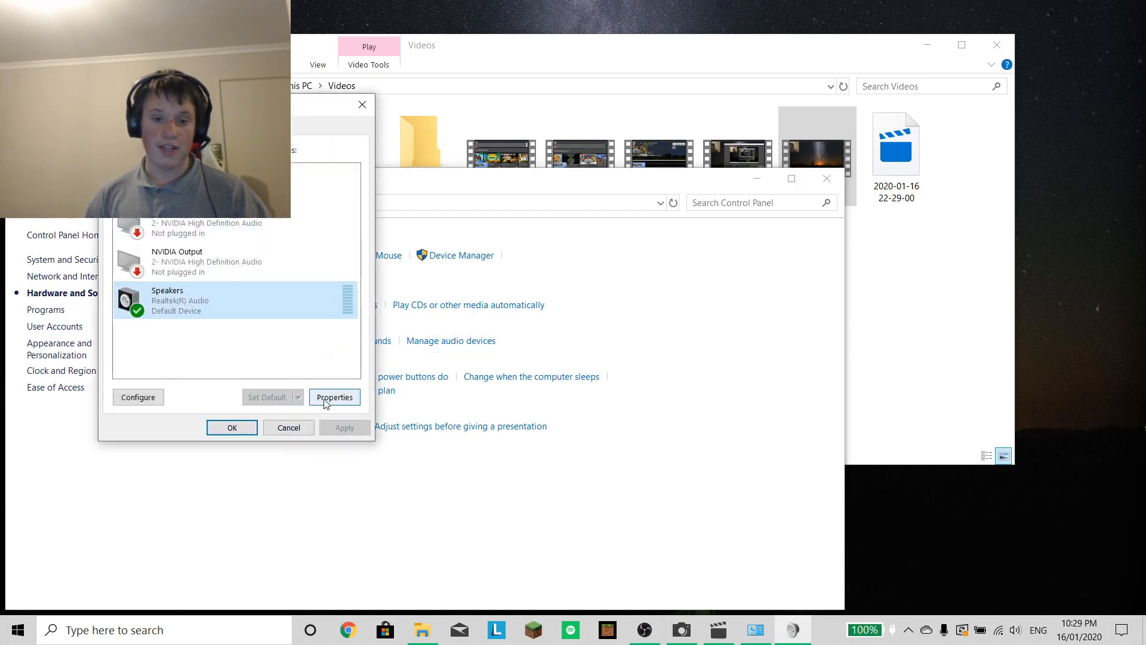
left_click(334, 396)
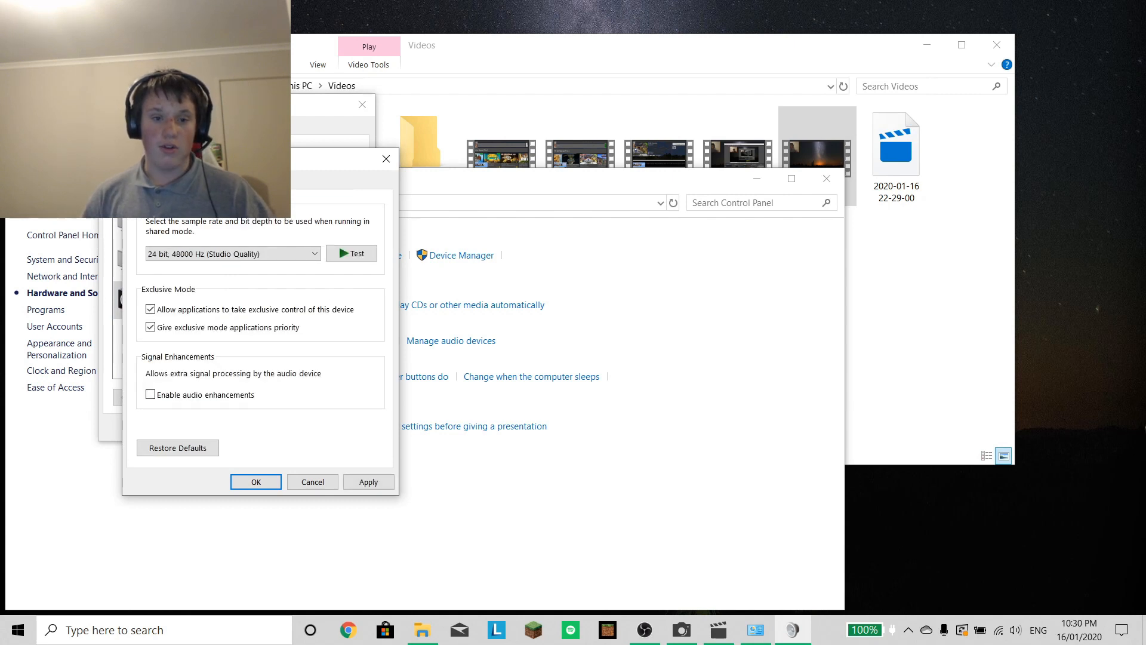
left_click(150, 394)
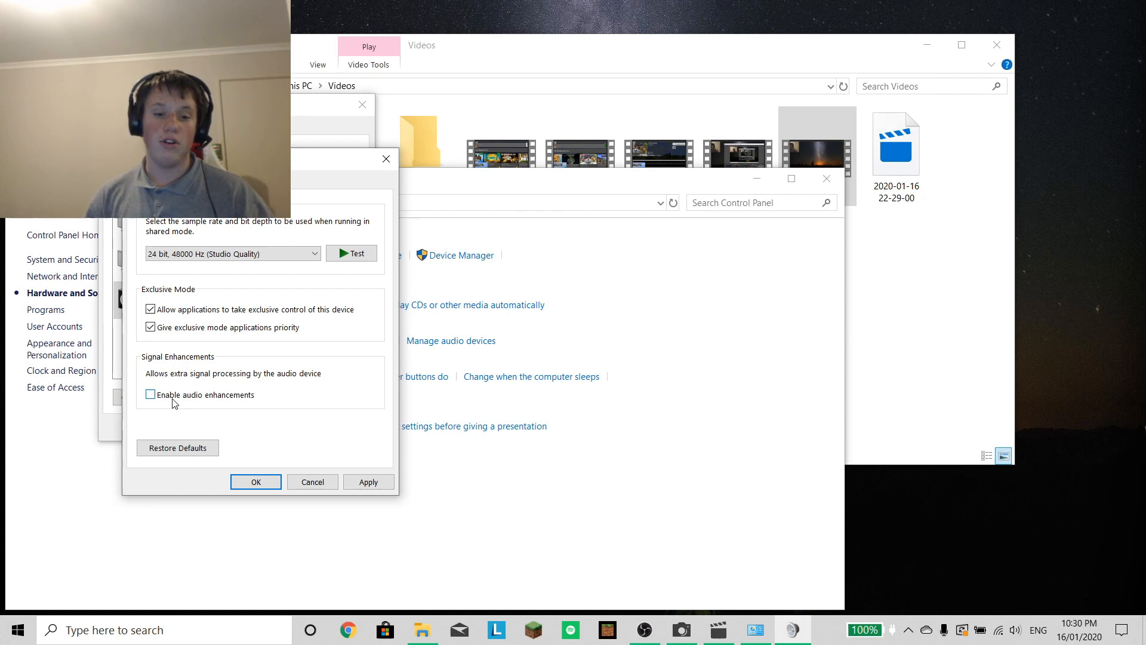
left_click(151, 394)
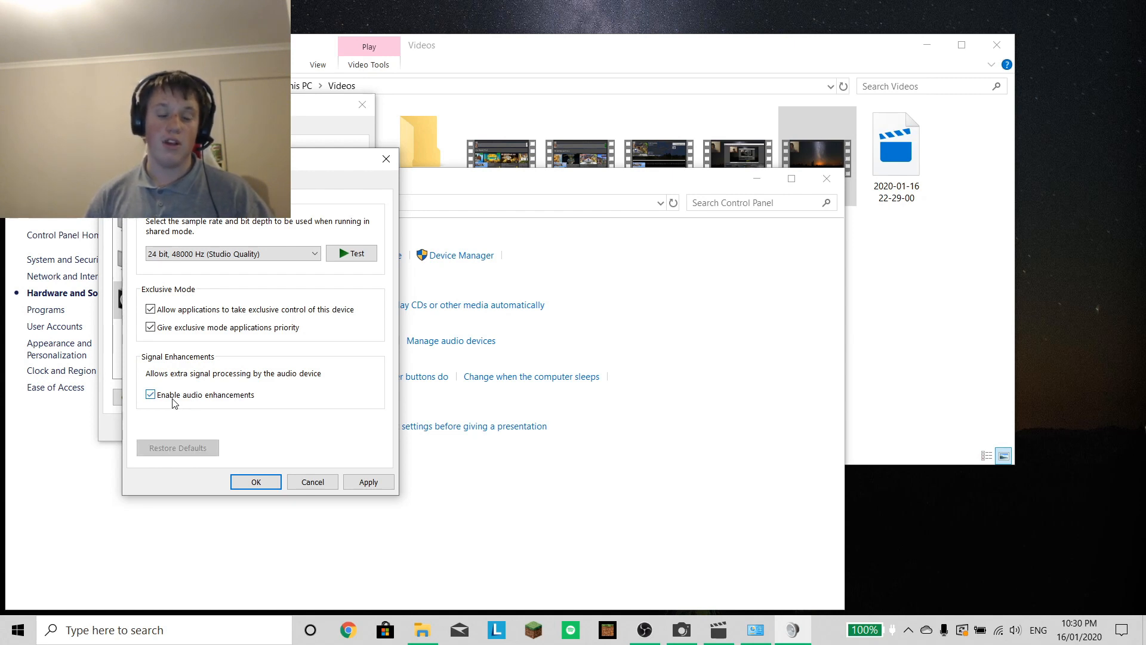